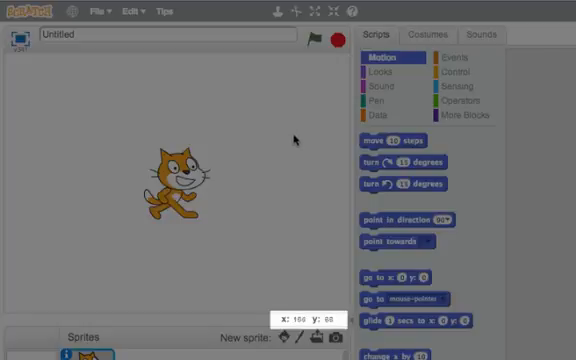
mouse_move(310, 142)
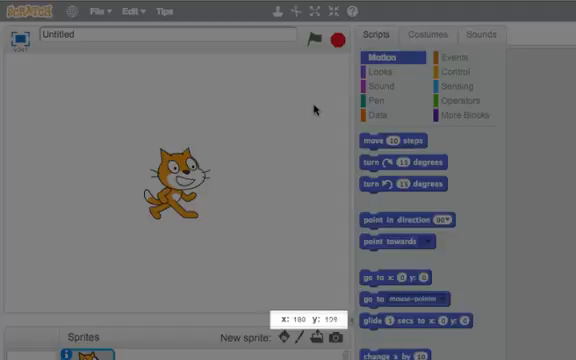
mouse_move(322, 88)
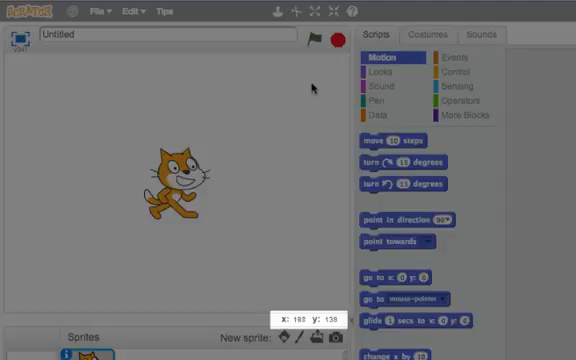
mouse_move(274, 88)
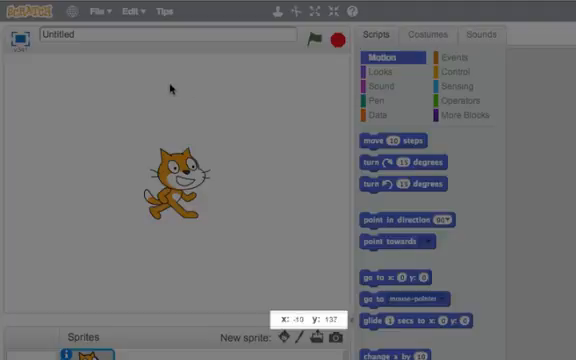
mouse_move(146, 88)
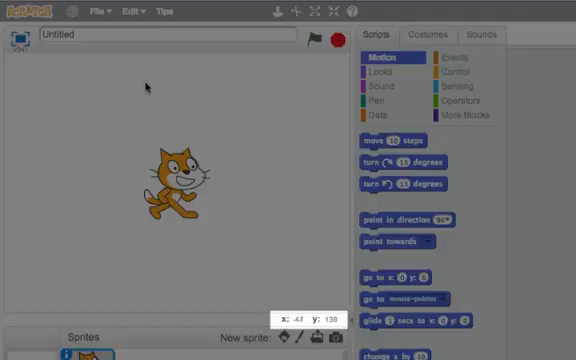
mouse_move(88, 82)
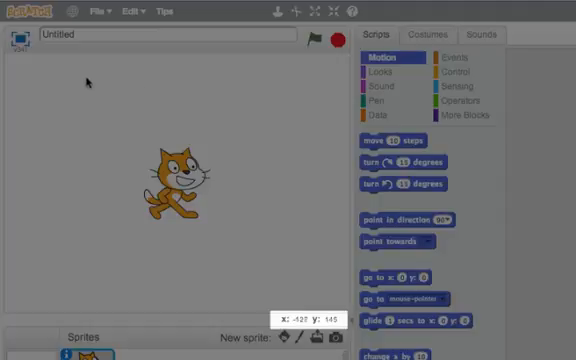
mouse_move(80, 82)
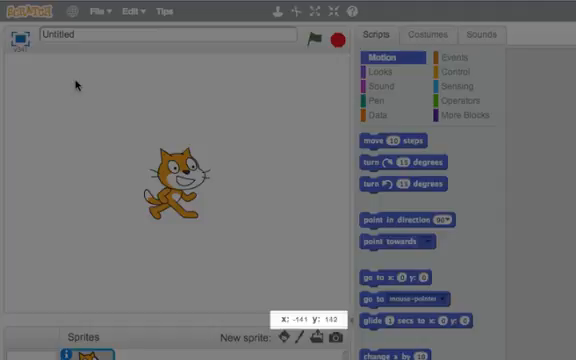
mouse_move(78, 112)
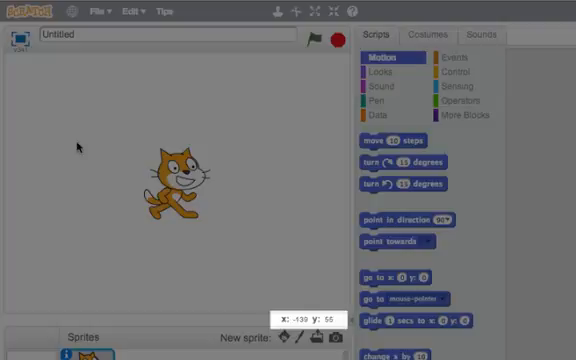
mouse_move(80, 186)
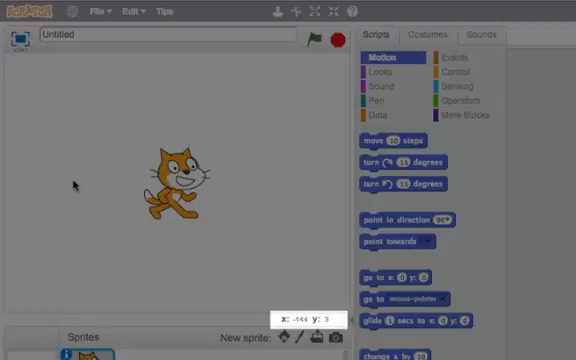
mouse_move(76, 228)
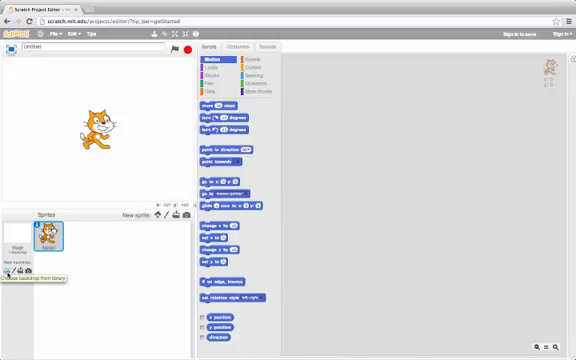
Keep the stage showing the xy-grid backdrop behind the cat with the coordinate readout updating.
left_click(30, 280)
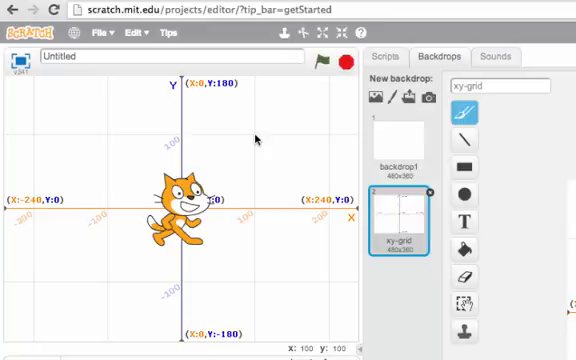
mouse_move(110, 288)
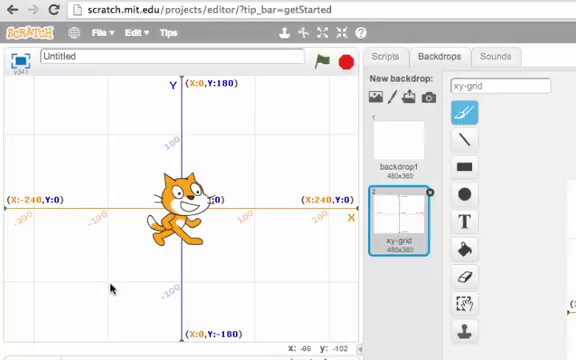
mouse_move(108, 288)
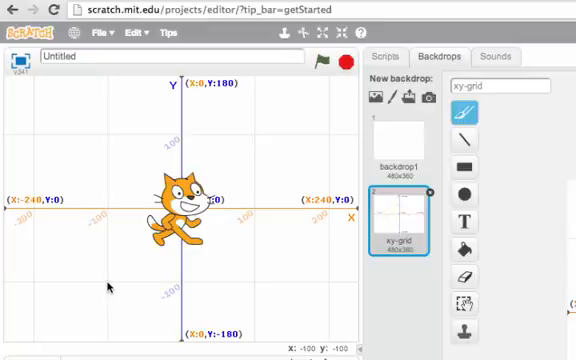
mouse_move(256, 286)
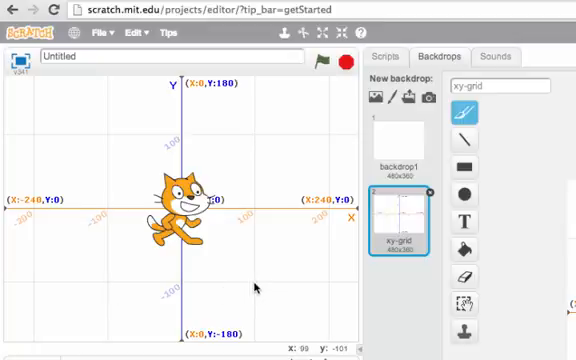